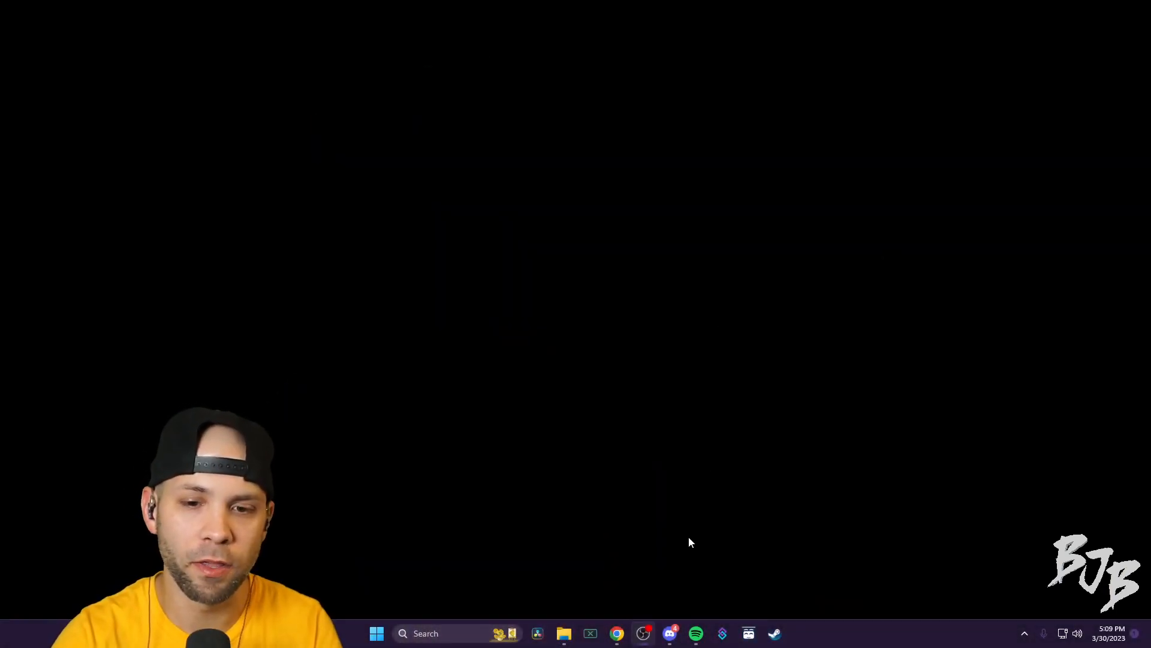
{"action": "mouse_move", "coordinate": [617, 633]}
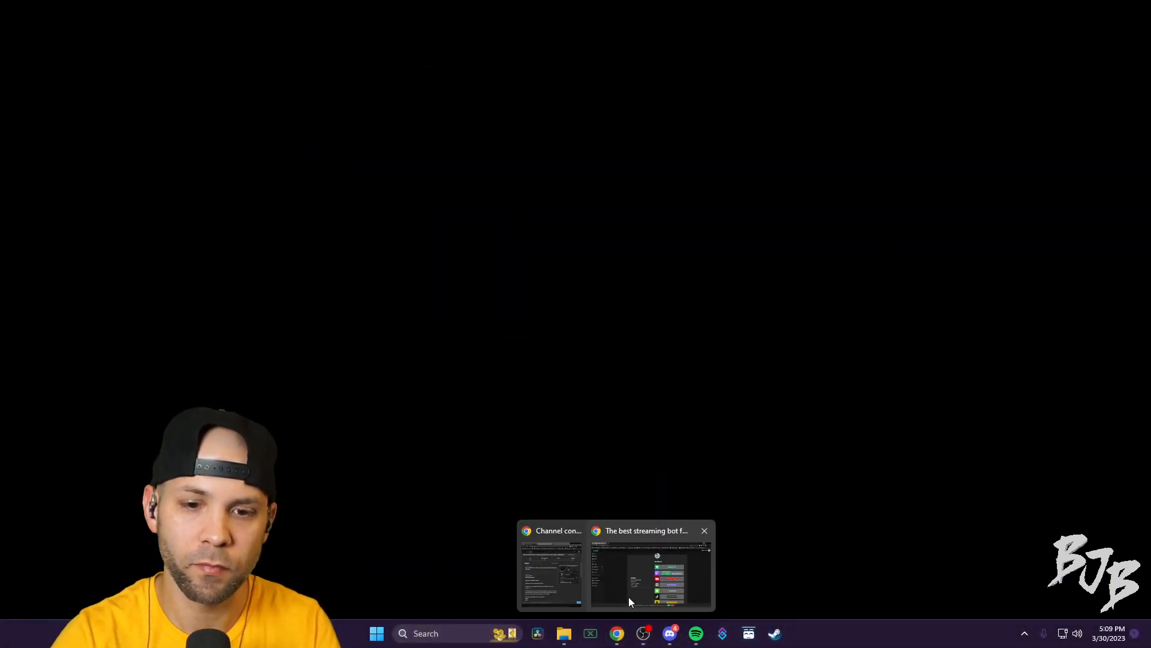
- Bring the BotRix profile page back up, showing Twitch and Kick linked
{"action": "left_click", "coordinate": [649, 569]}
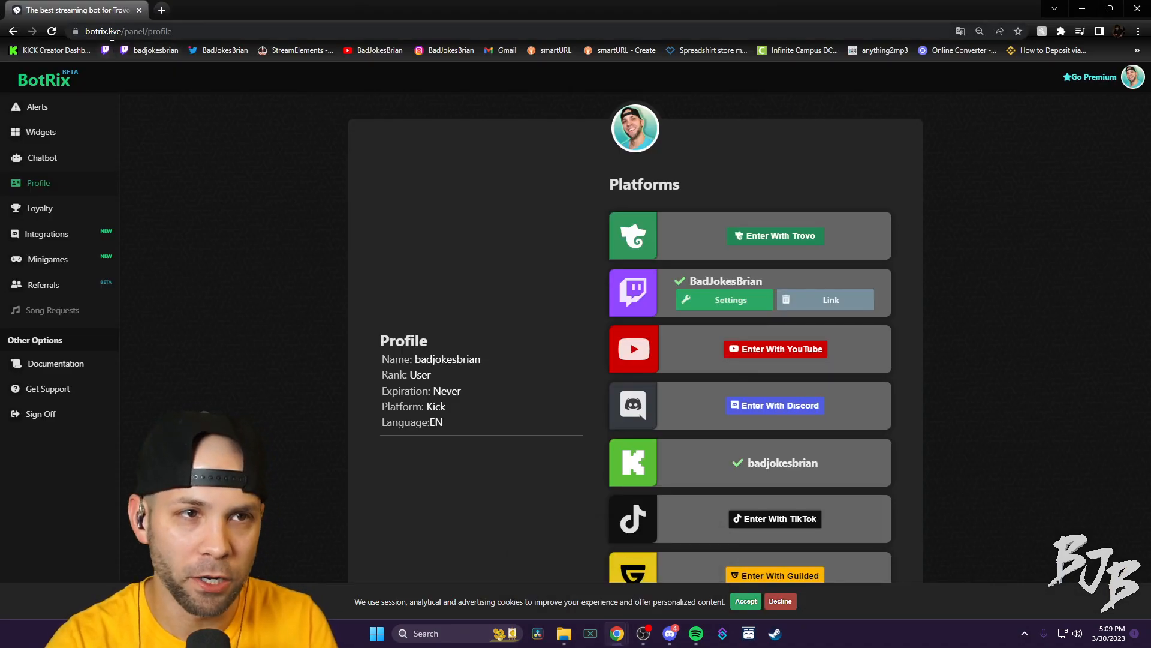
{"action": "mouse_move", "coordinate": [615, 371]}
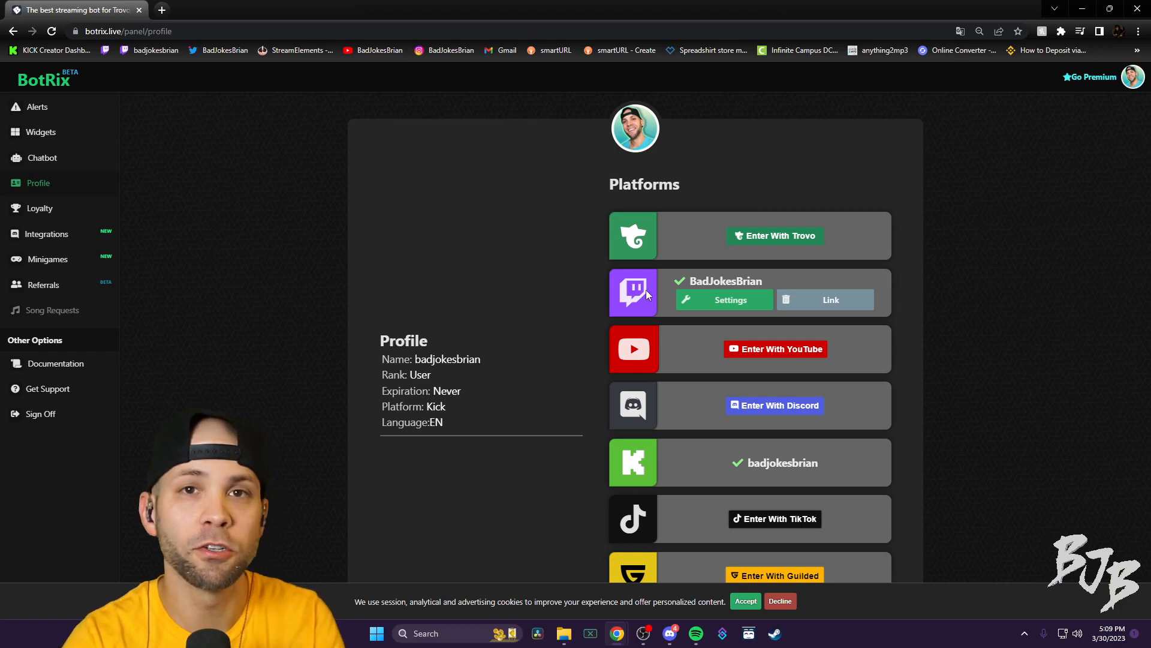
{"action": "mouse_move", "coordinate": [658, 352]}
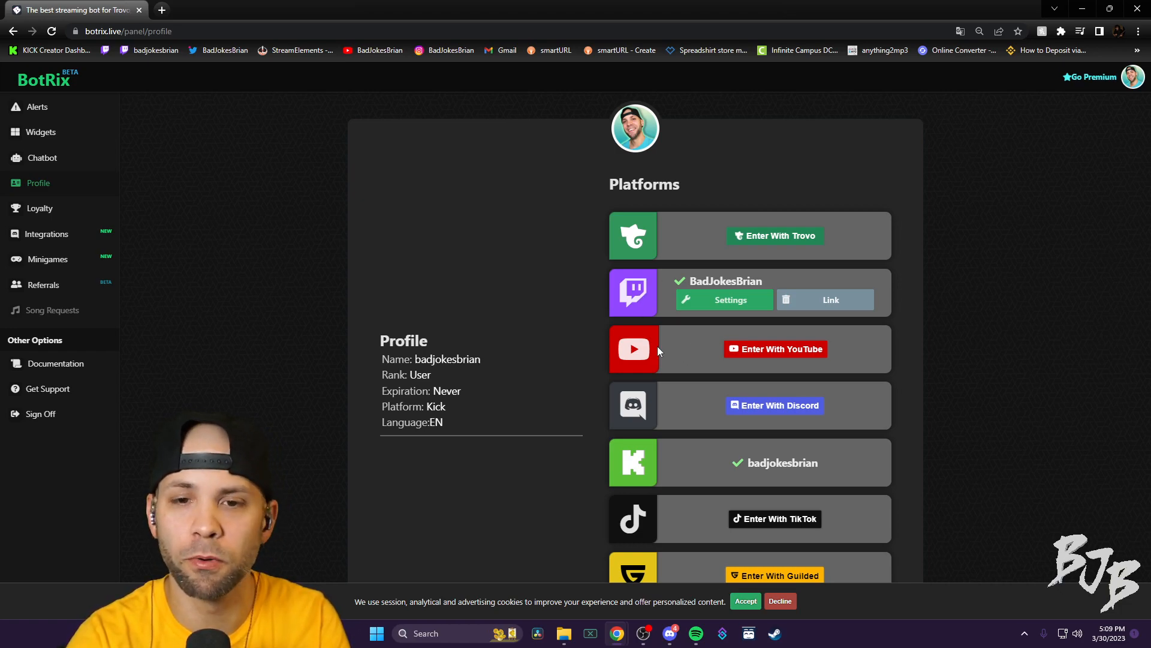
{"action": "mouse_move", "coordinate": [615, 405]}
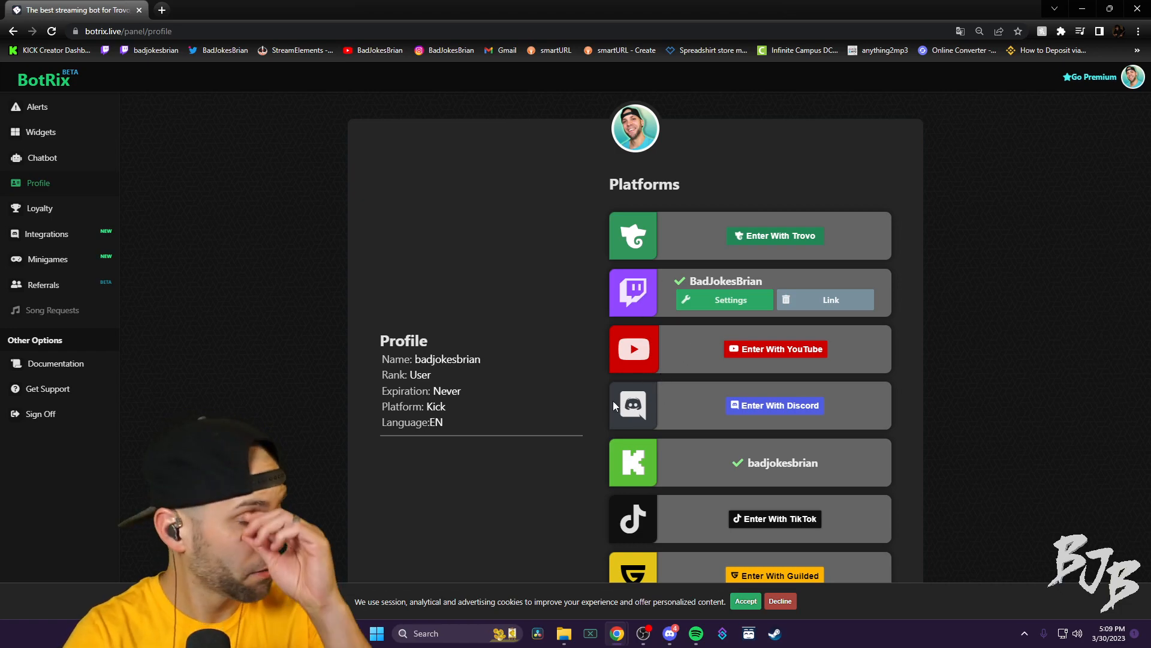
{"action": "mouse_move", "coordinate": [551, 332]}
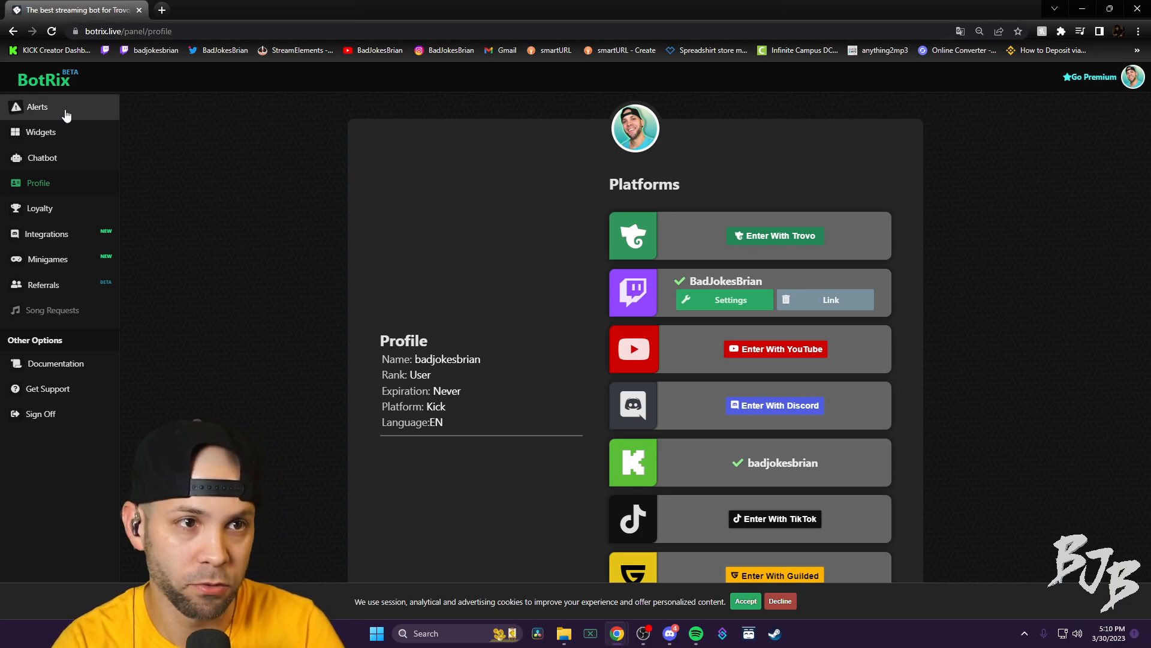
{"action": "mouse_move", "coordinate": [693, 482]}
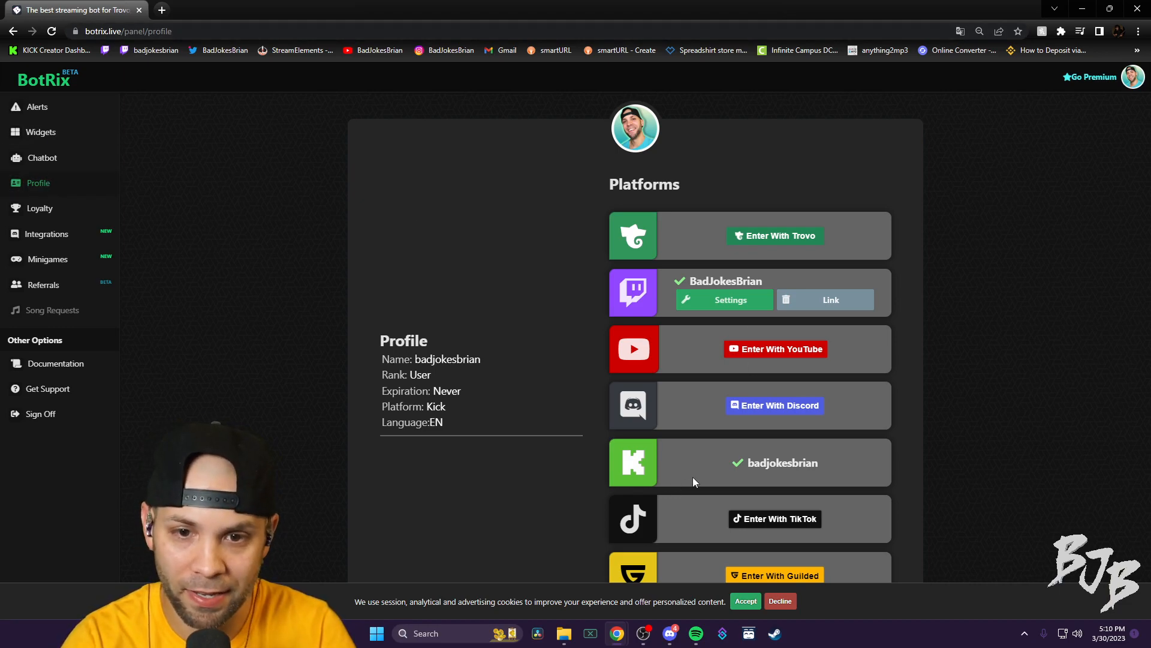
{"action": "mouse_move", "coordinate": [195, 220]}
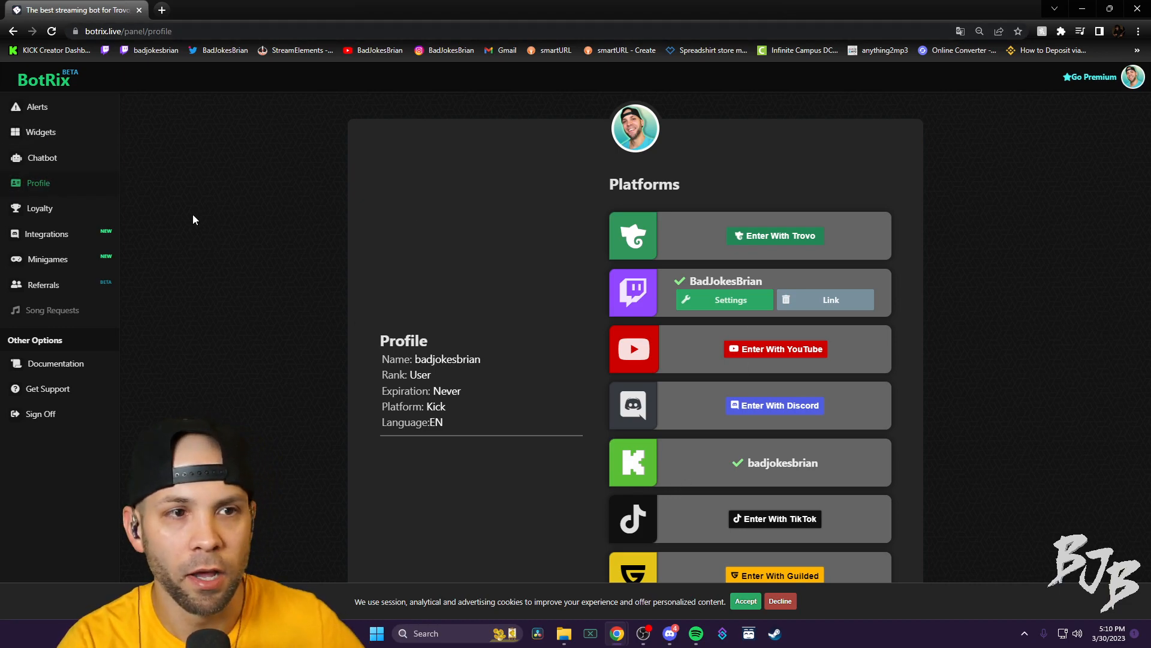
{"action": "mouse_move", "coordinate": [698, 466]}
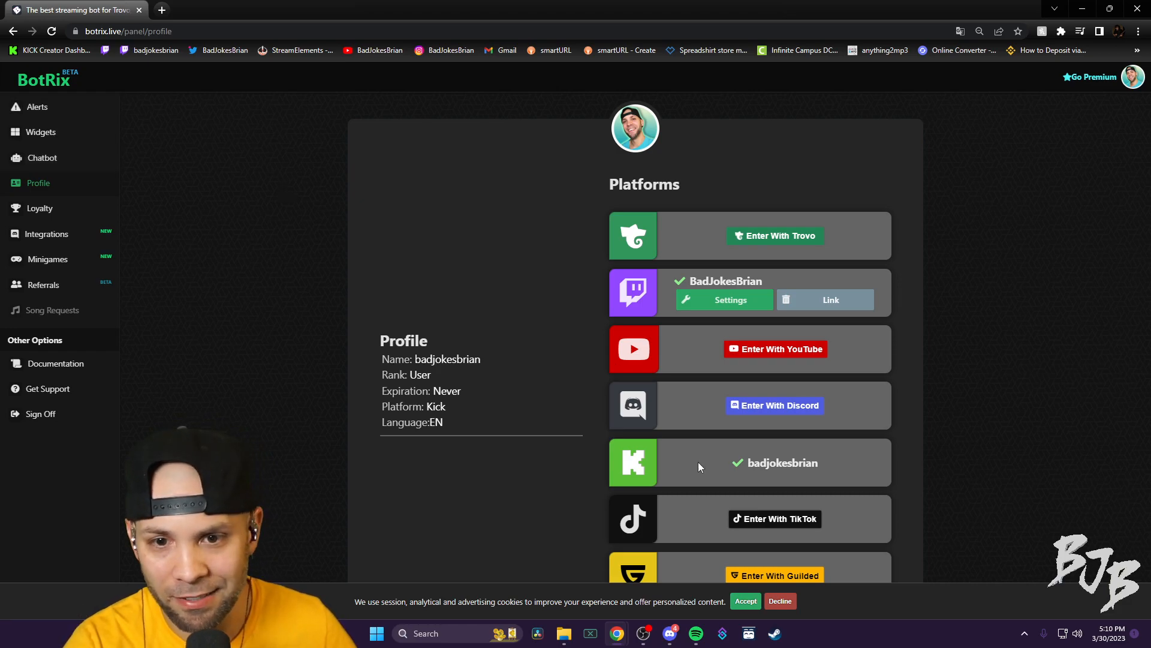
{"action": "mouse_move", "coordinate": [502, 405]}
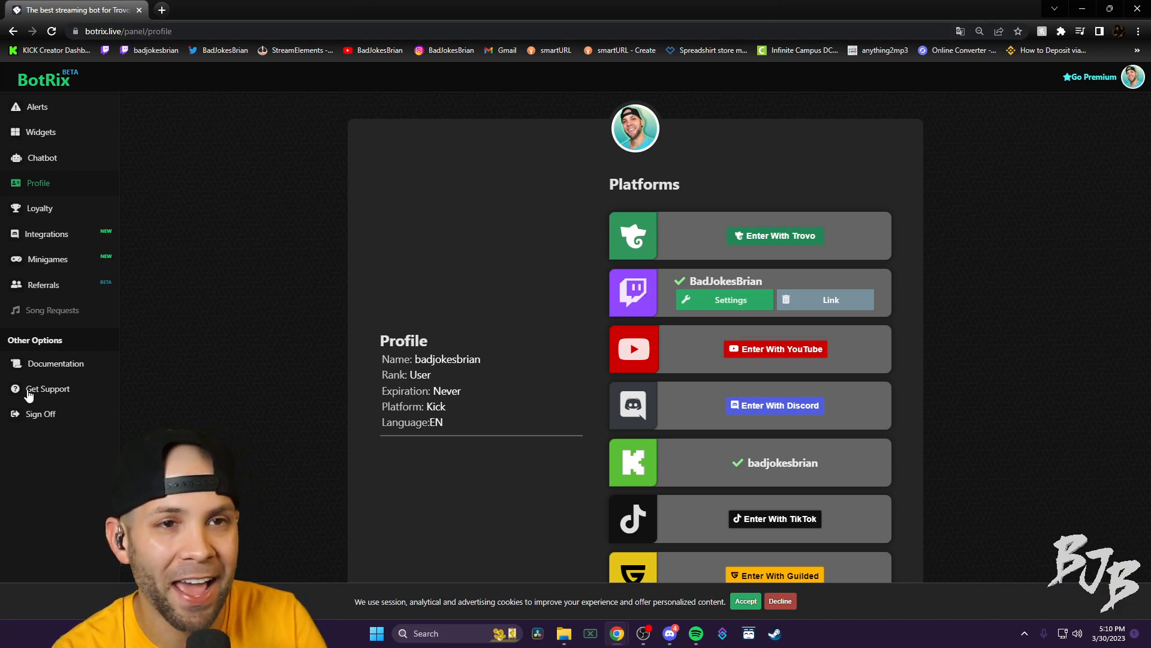
{"action": "mouse_move", "coordinate": [544, 234]}
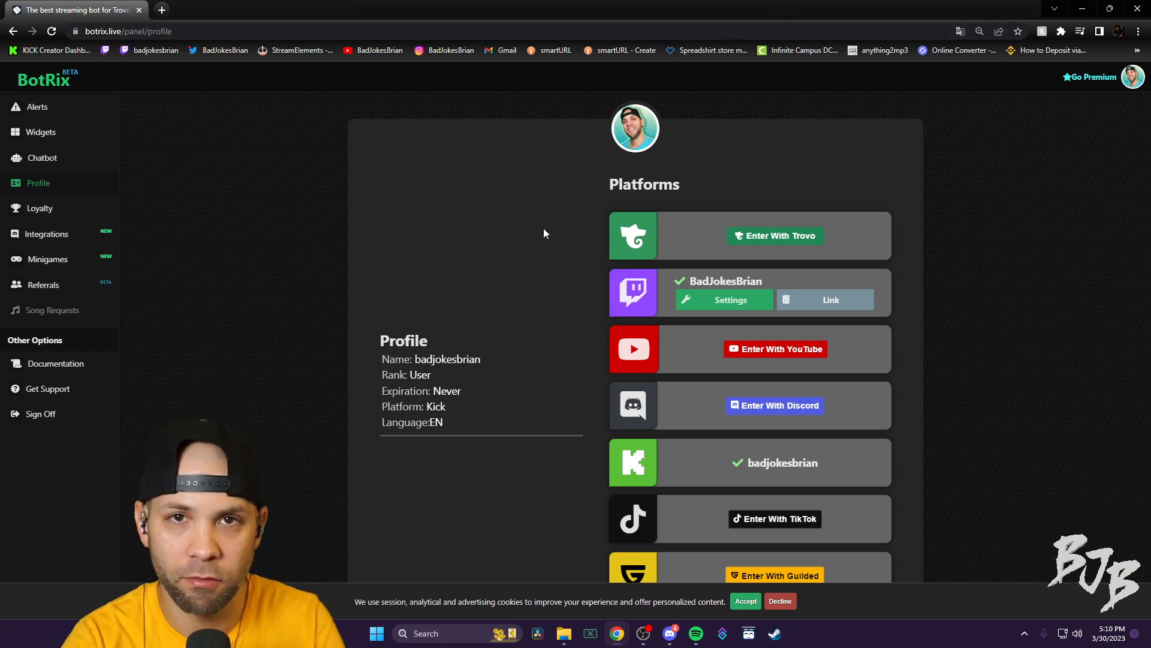
{"action": "mouse_move", "coordinate": [617, 633]}
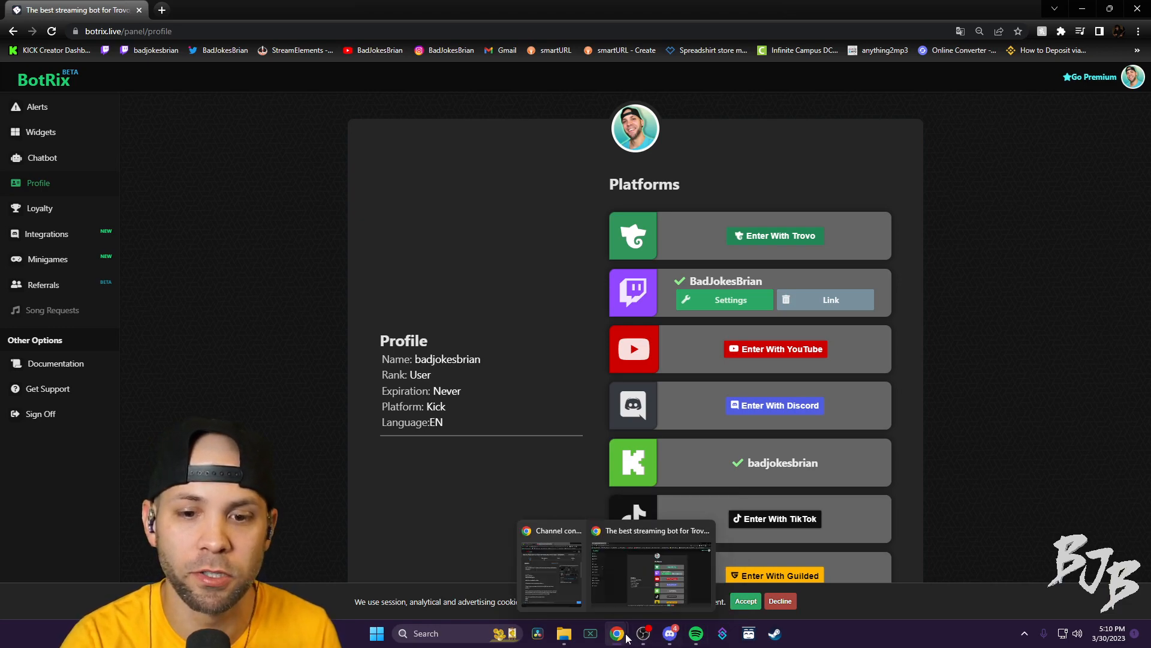
{"action": "mouse_move", "coordinate": [234, 362]}
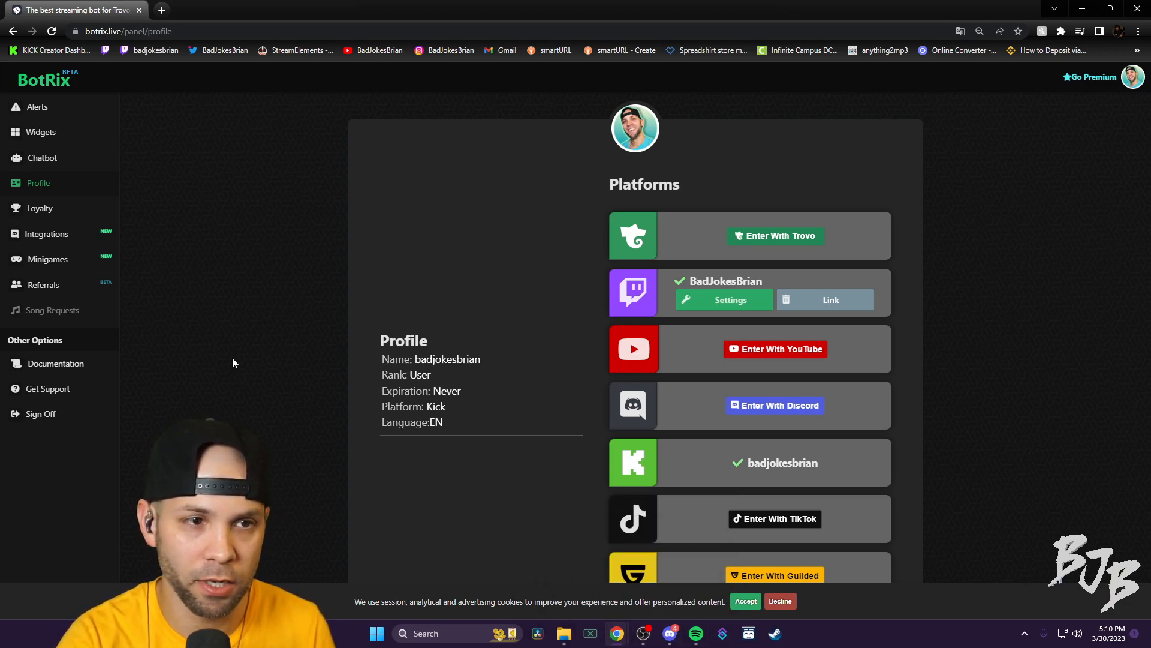
{"action": "mouse_move", "coordinate": [616, 633]}
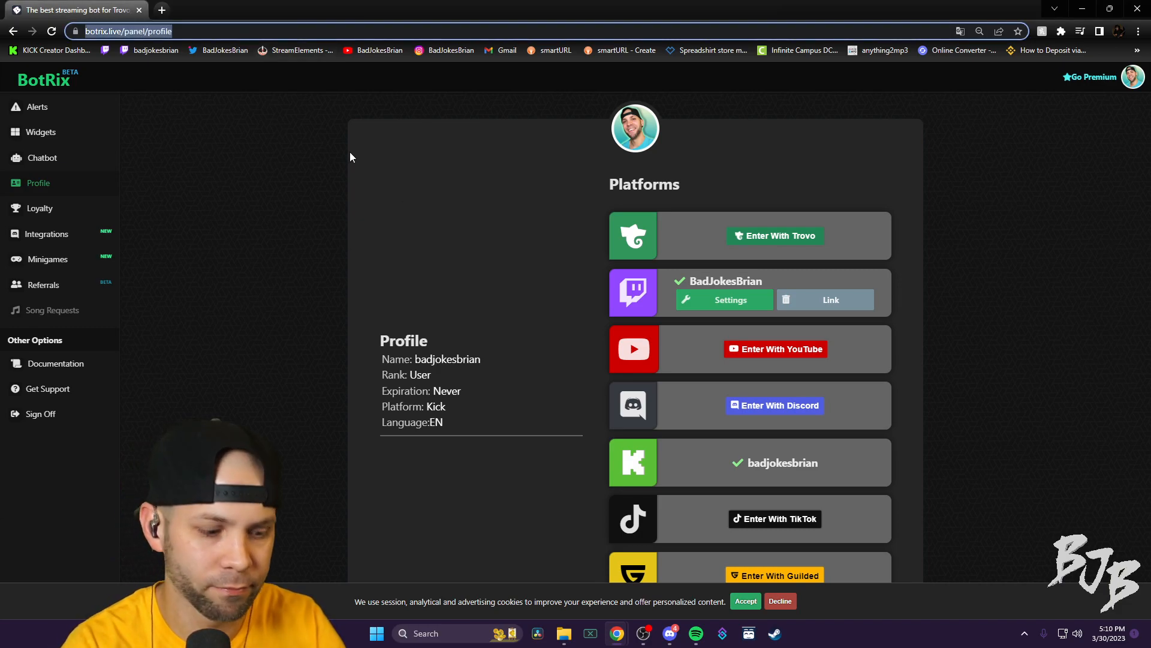
{"action": "type", "text": "botrixlive"}
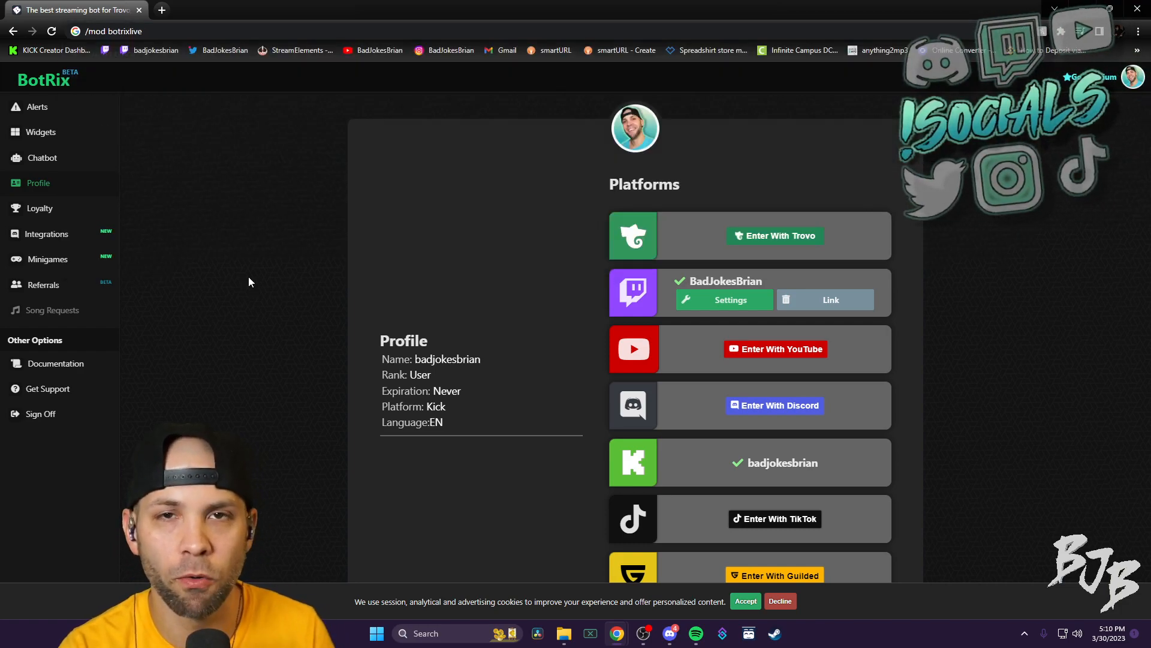
{"action": "mouse_move", "coordinate": [231, 119]}
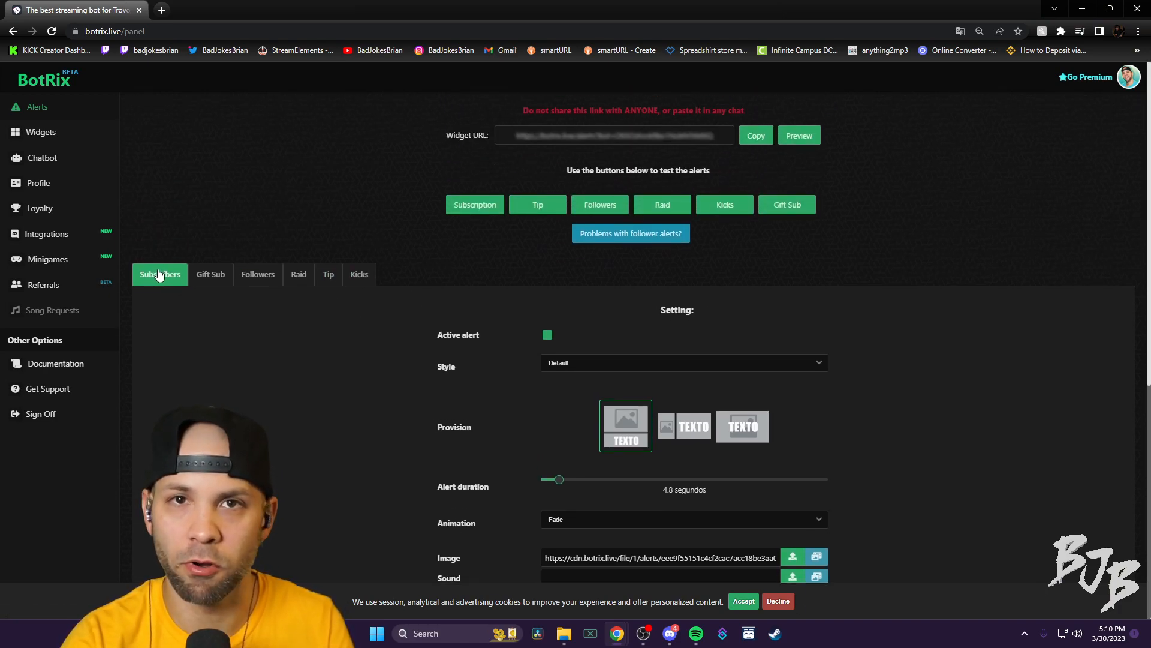
- Review the subscriber alert's style, duration, sound and message settings
{"action": "scroll", "scroll_direction": "down", "scroll_amount": 3}
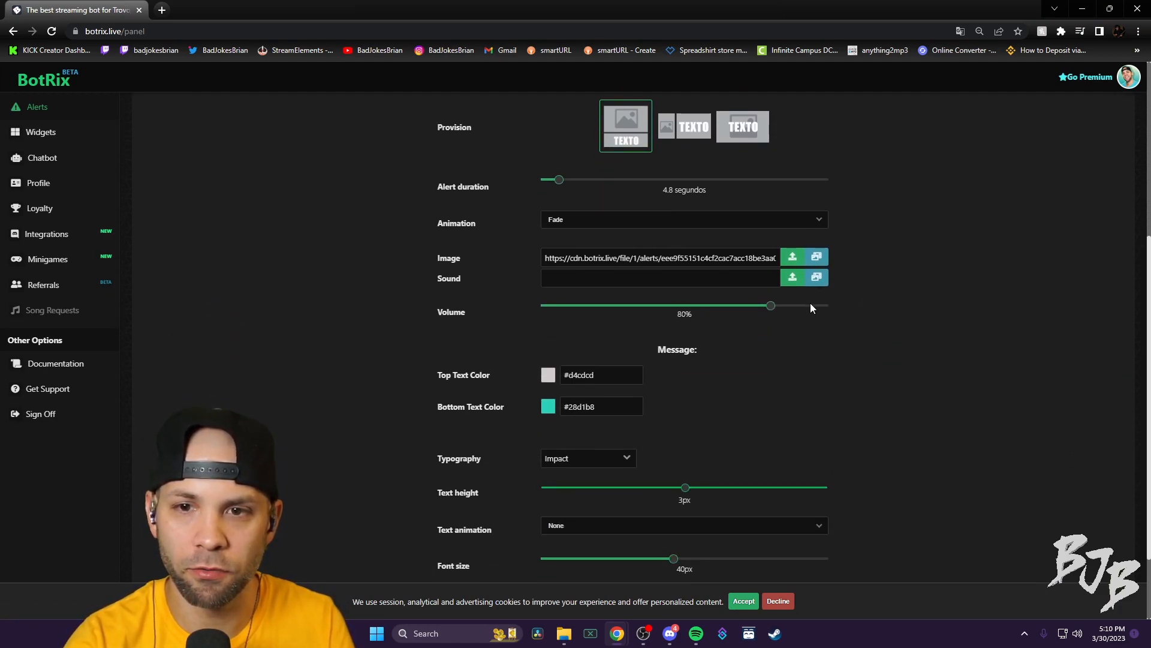
{"action": "scroll", "scroll_direction": "down", "scroll_amount": 3}
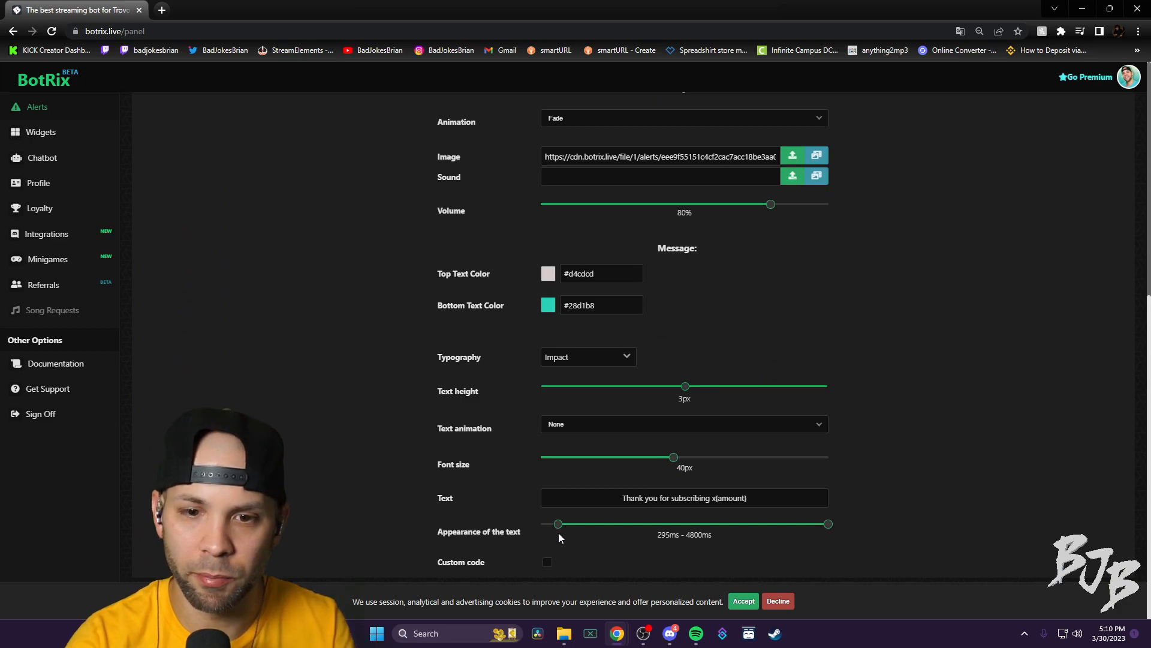
{"action": "mouse_move", "coordinate": [663, 470]}
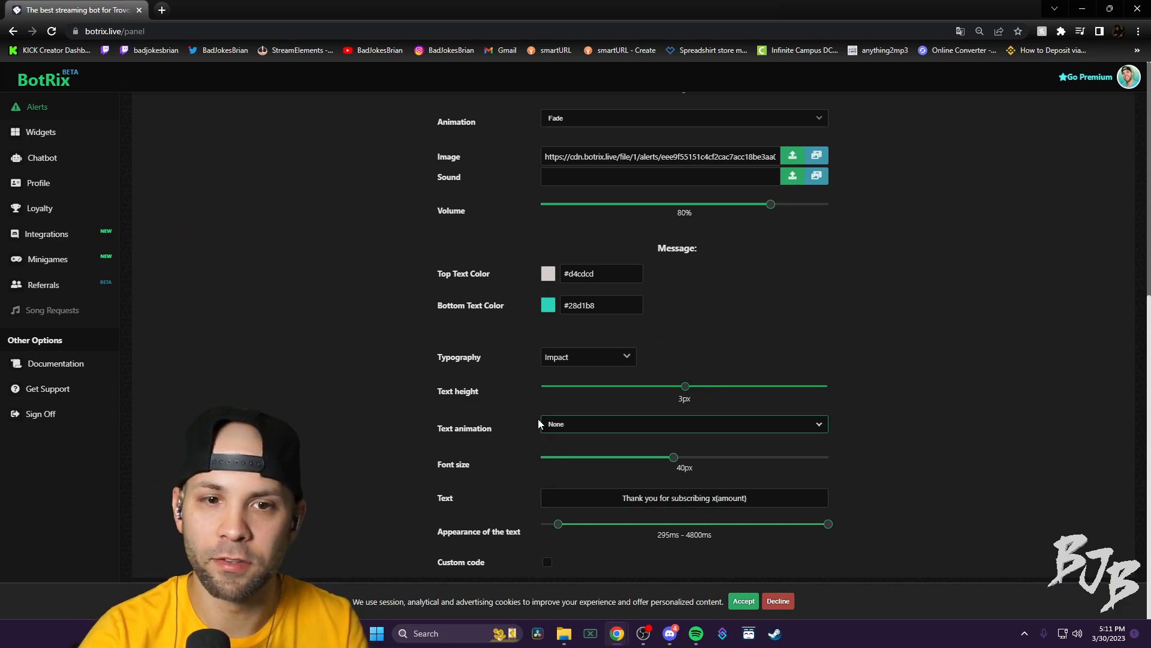
{"action": "scroll", "scroll_direction": "up", "scroll_amount": 3}
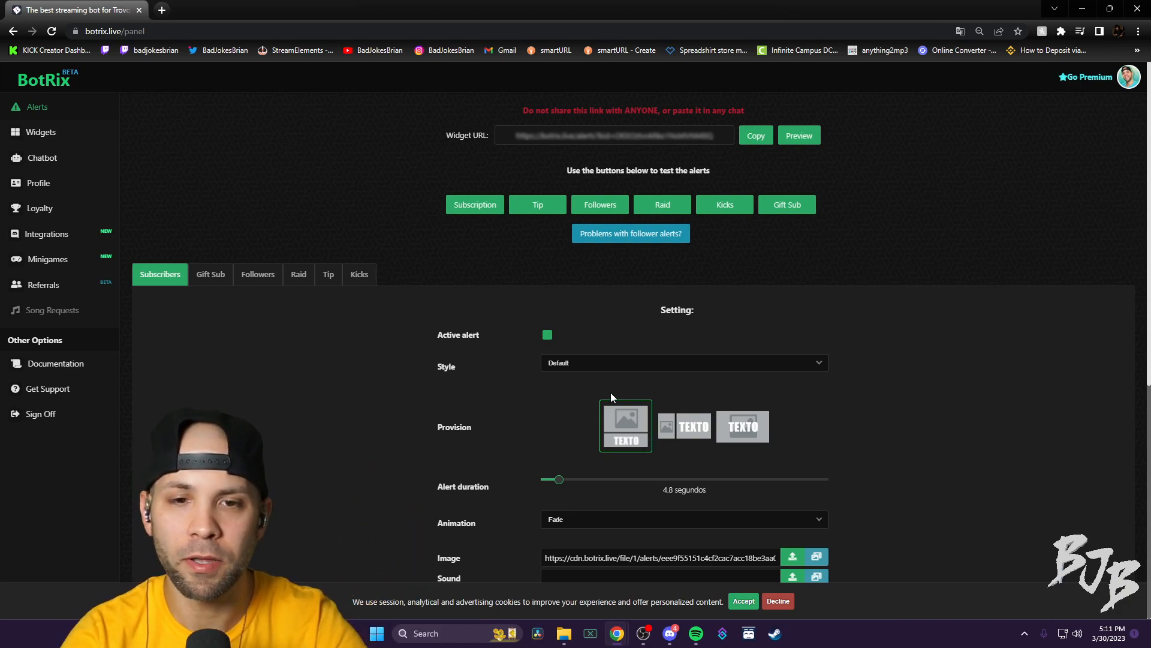
{"action": "scroll", "scroll_direction": "down", "scroll_amount": 3}
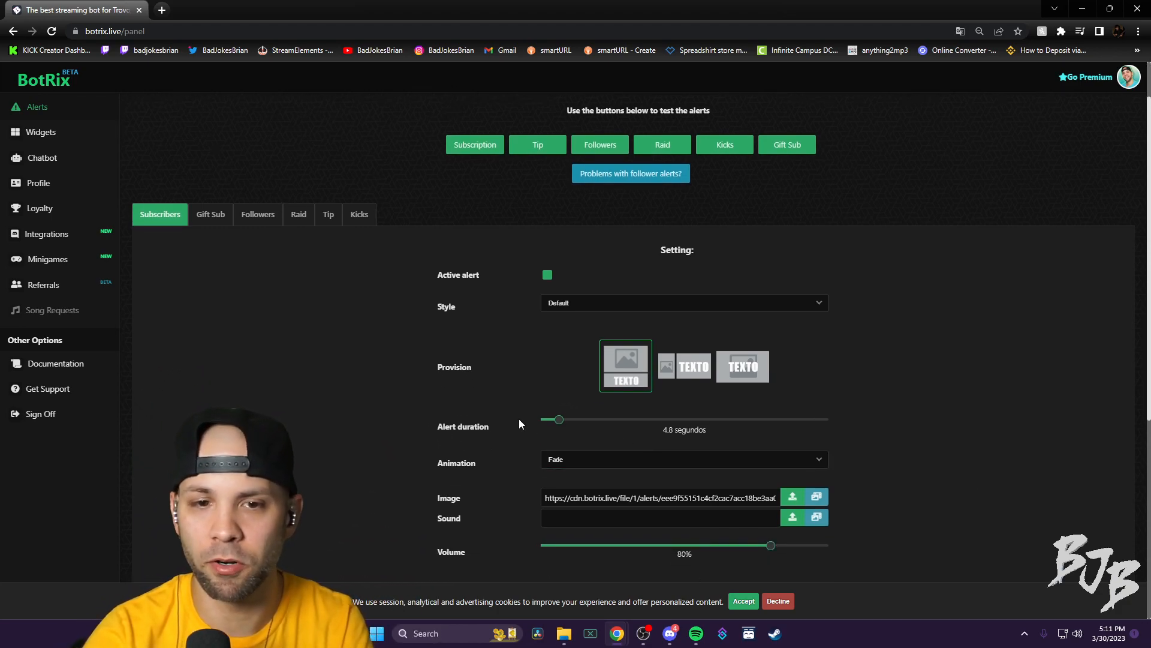
{"action": "mouse_move", "coordinate": [910, 447]}
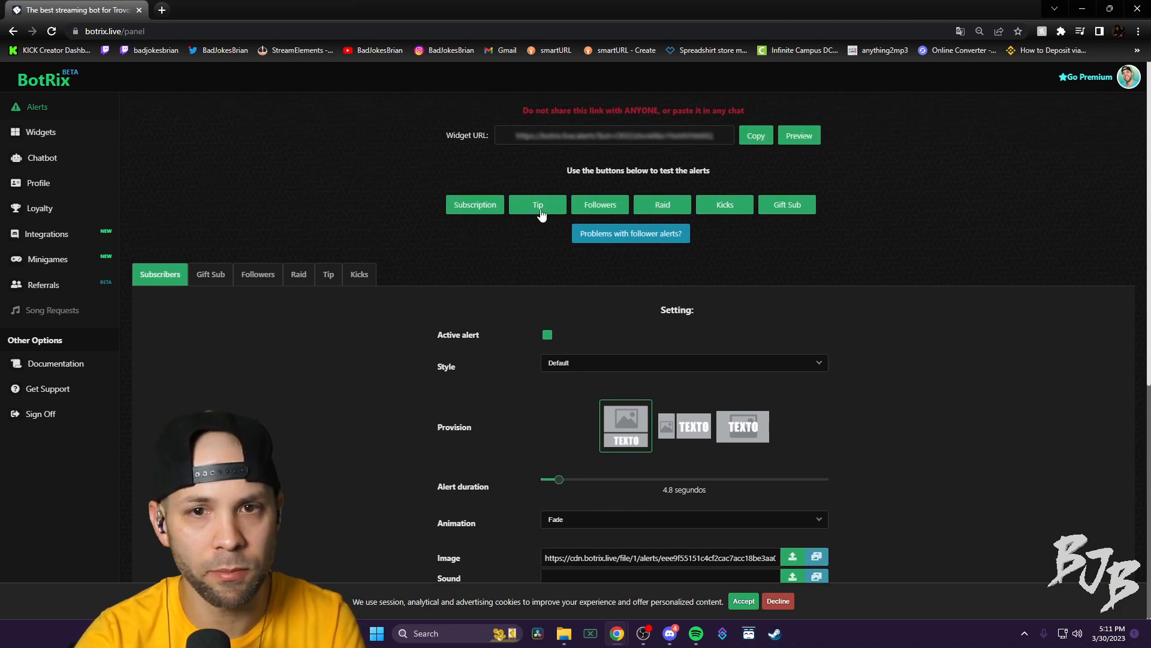
{"action": "mouse_move", "coordinate": [630, 206]}
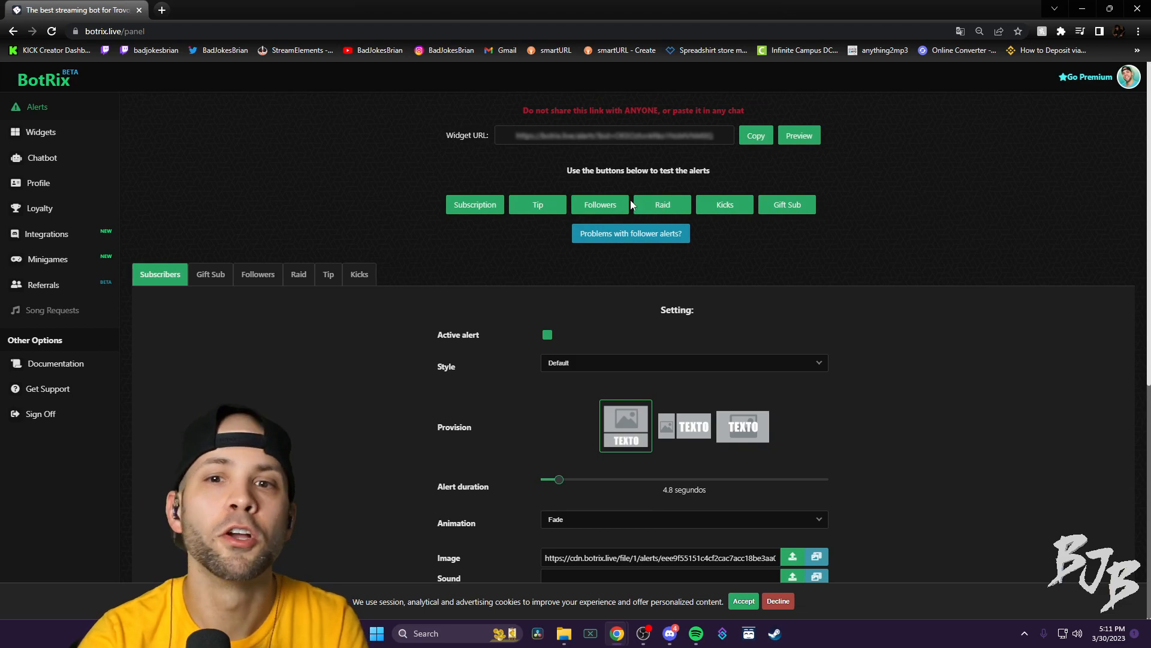
{"action": "mouse_move", "coordinate": [668, 207]}
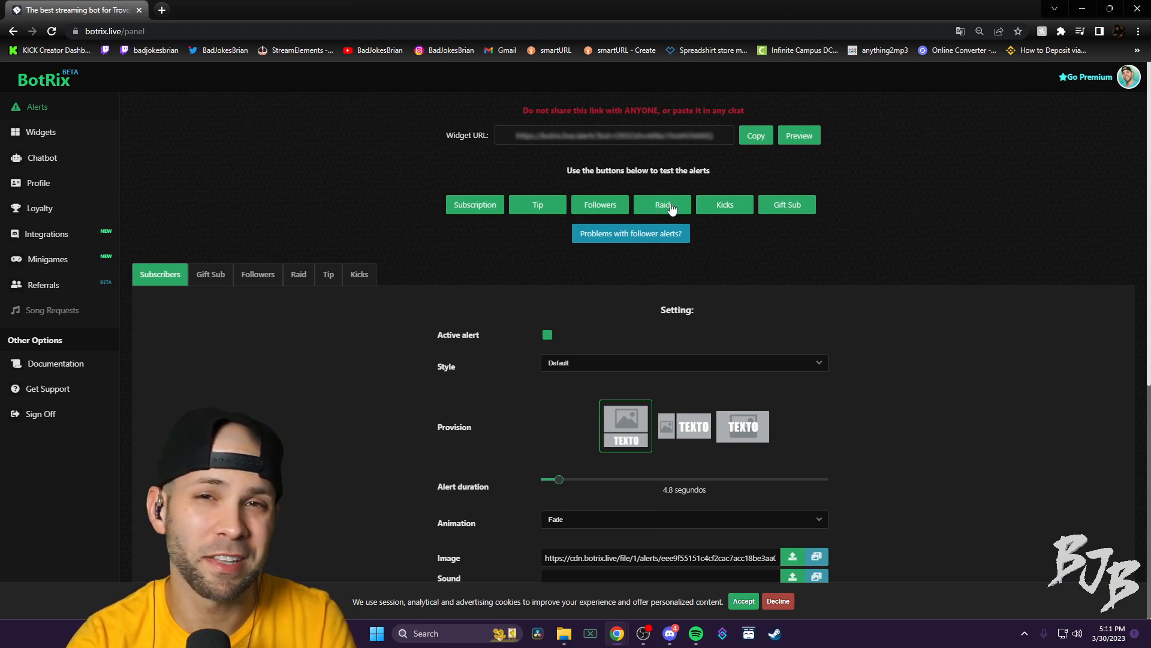
{"action": "mouse_move", "coordinate": [755, 237]}
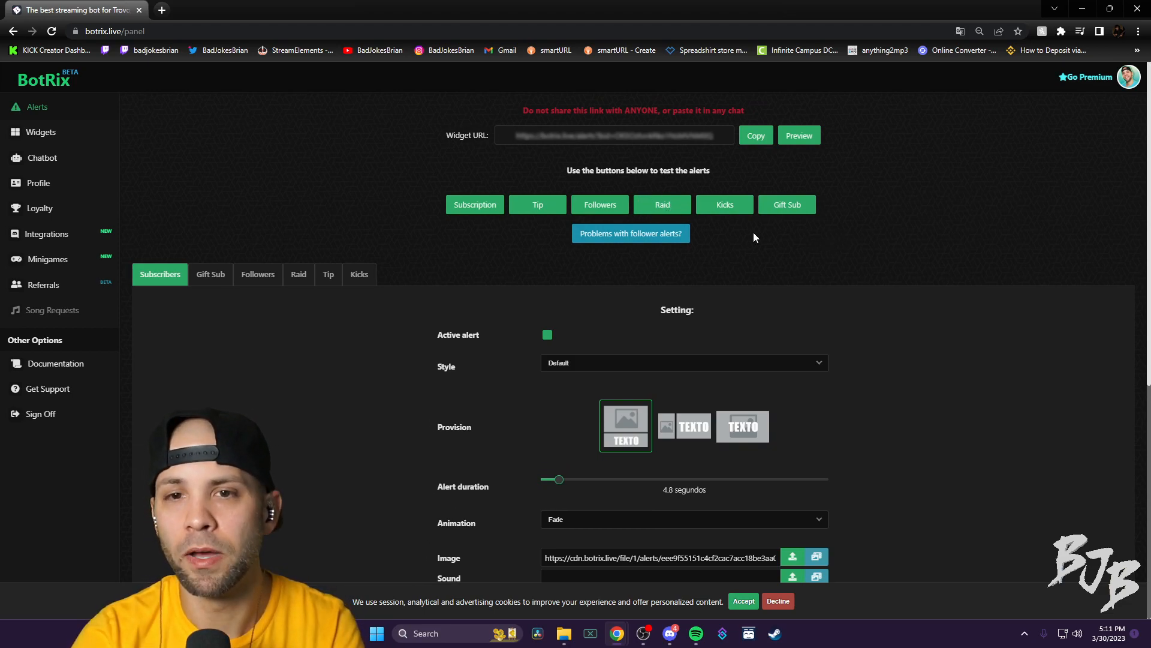
{"action": "mouse_move", "coordinate": [454, 236]}
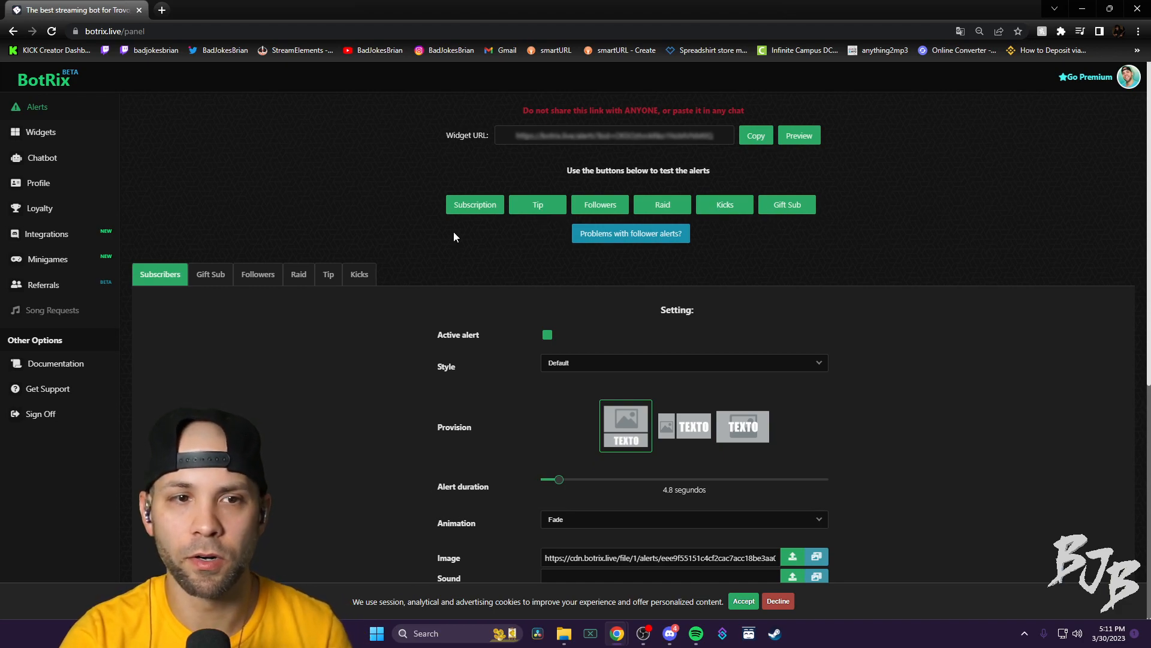
- Show the Tip alert settings for direct PayPal donations and look them over
{"action": "left_click", "coordinate": [329, 274]}
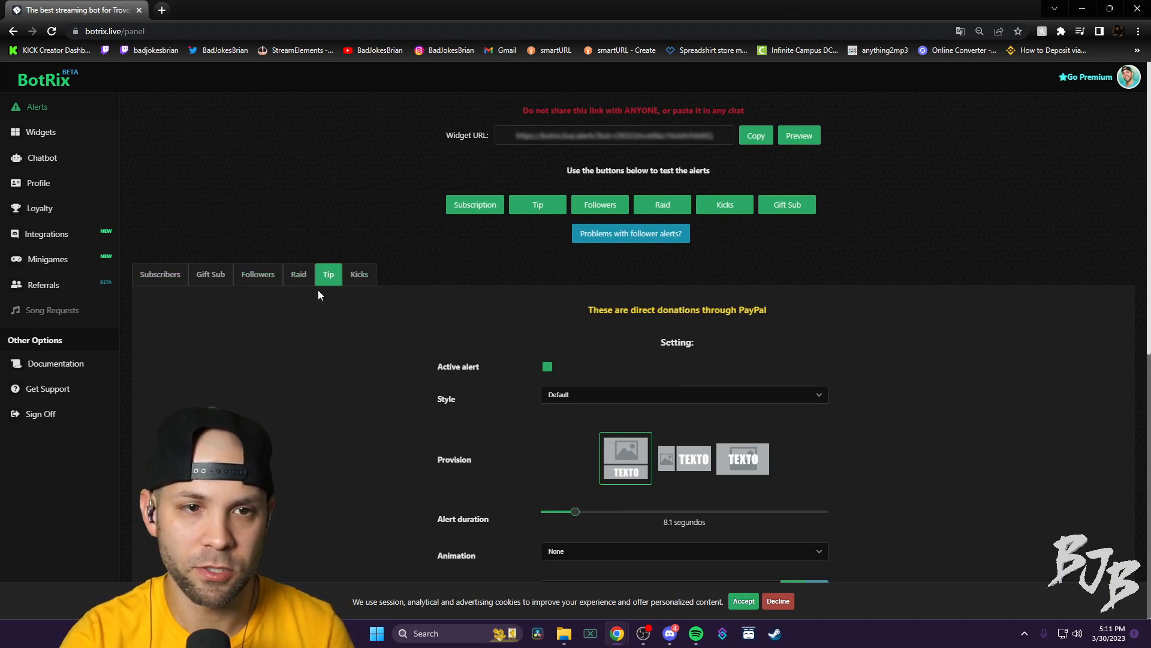
{"action": "scroll", "scroll_direction": "down", "scroll_amount": 3}
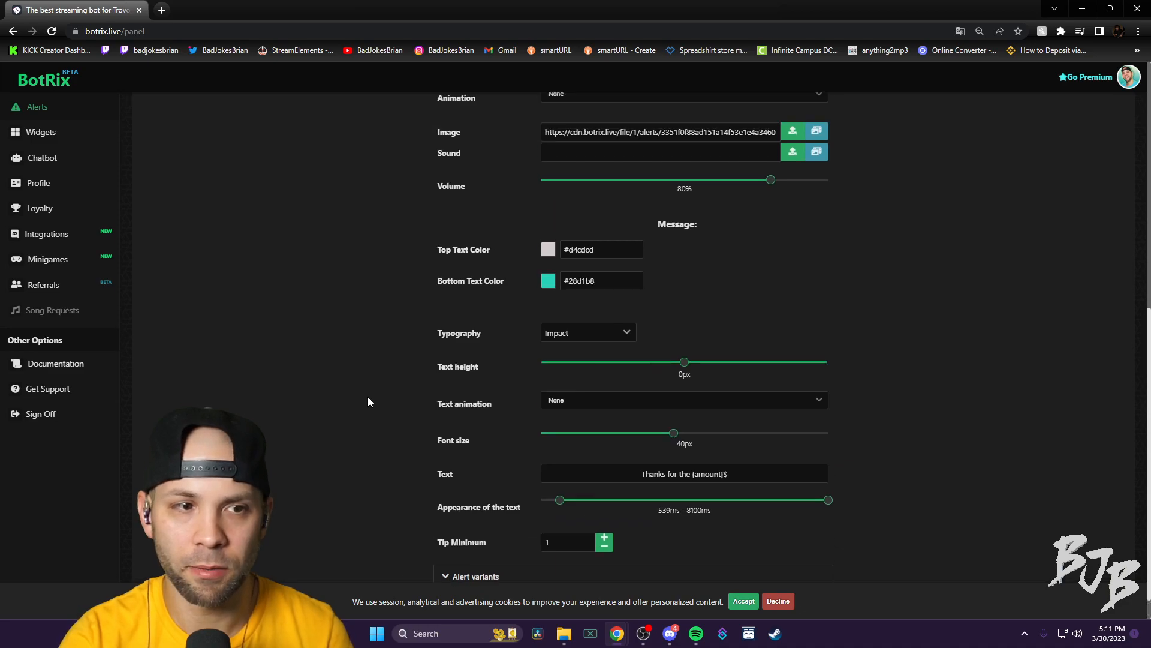
{"action": "scroll", "scroll_direction": "up", "scroll_amount": 3}
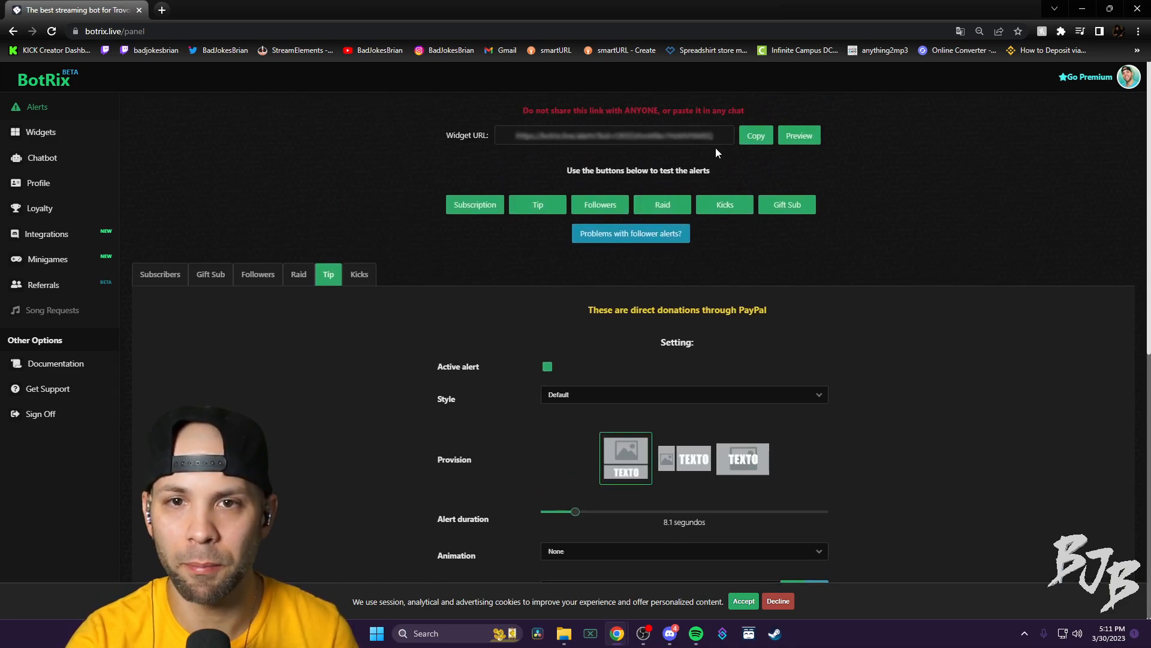
{"action": "mouse_move", "coordinate": [326, 480]}
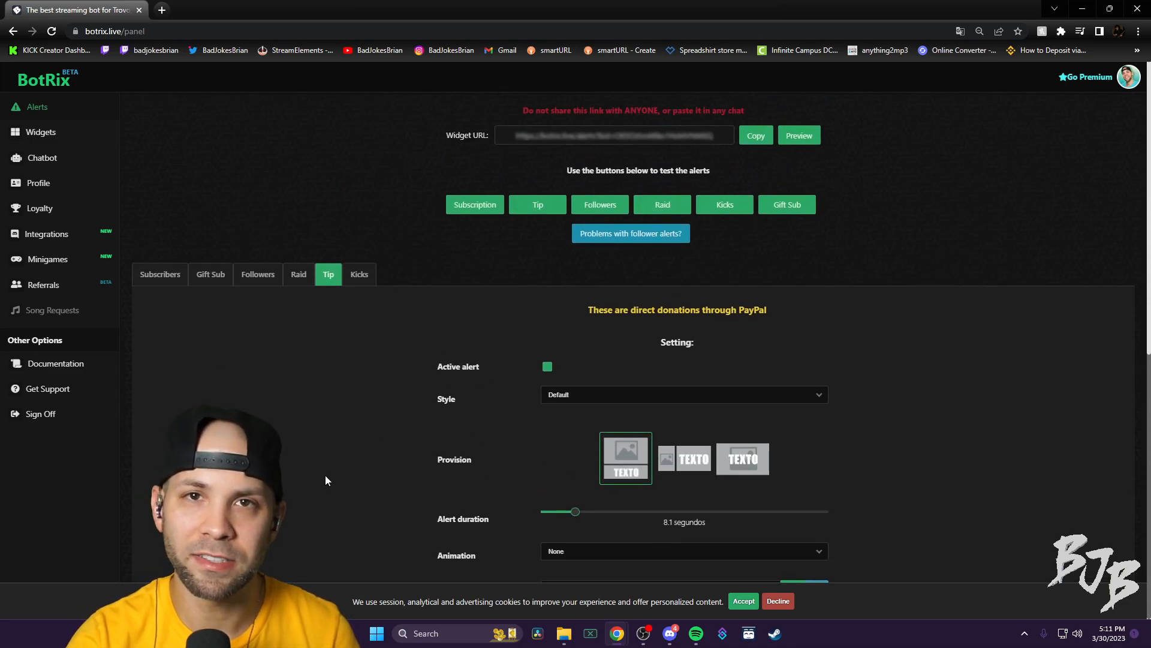
{"action": "mouse_move", "coordinate": [302, 496]}
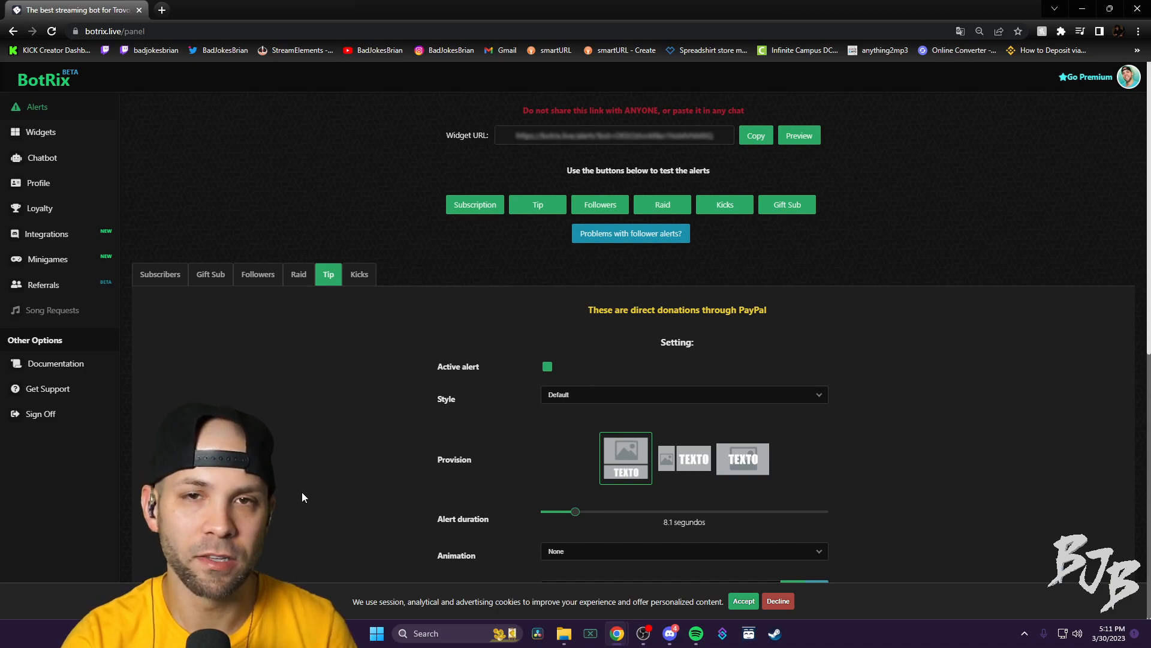
{"action": "mouse_move", "coordinate": [617, 633]}
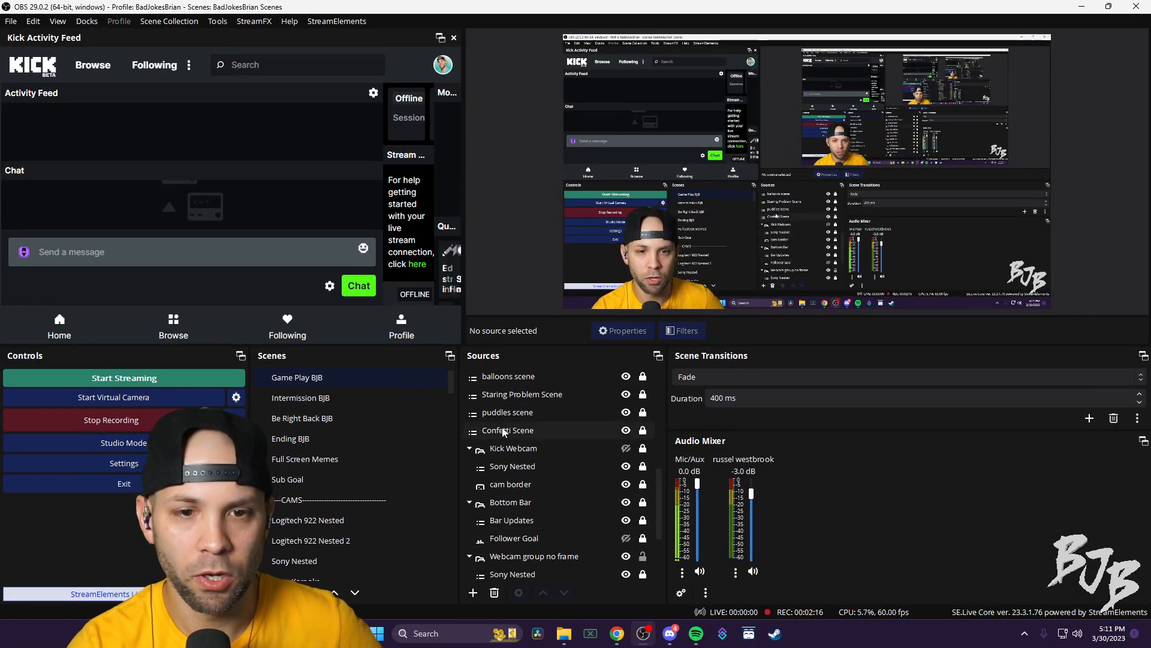
- Add a new Browser source to the OBS scene and confirm its name
{"action": "left_click", "coordinate": [473, 592]}
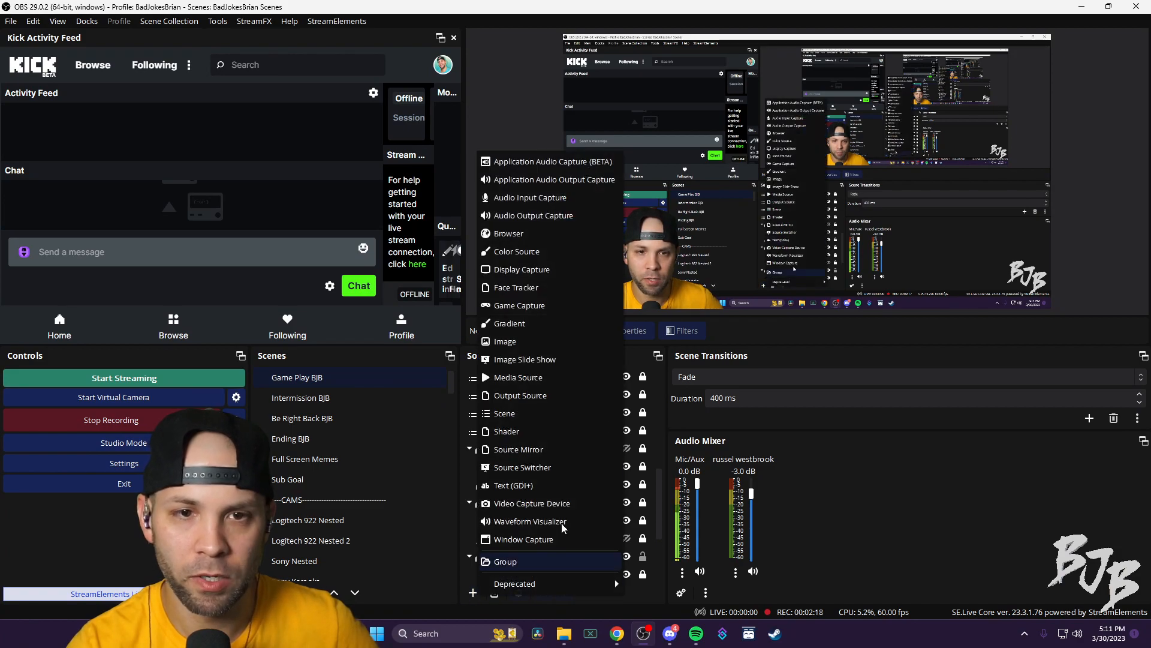
{"action": "left_click", "coordinate": [509, 232]}
{"action": "type", "text": "kijsdbfkjsdbfj"}
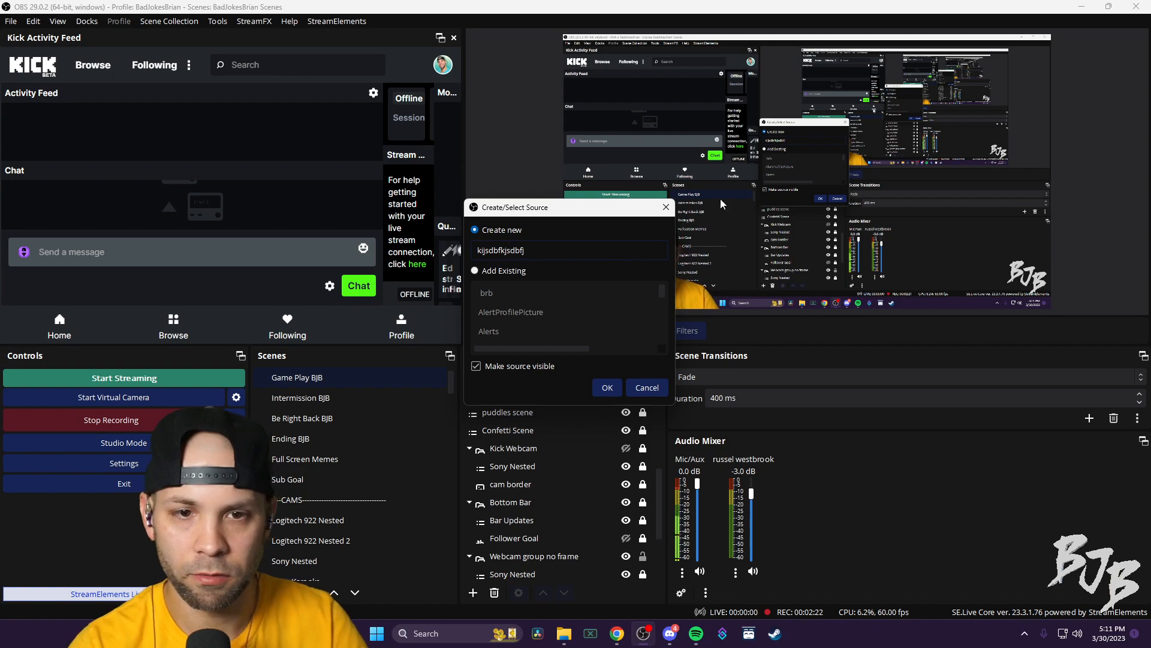
{"action": "left_click", "coordinate": [607, 387]}
{"action": "type", "text": "1"}
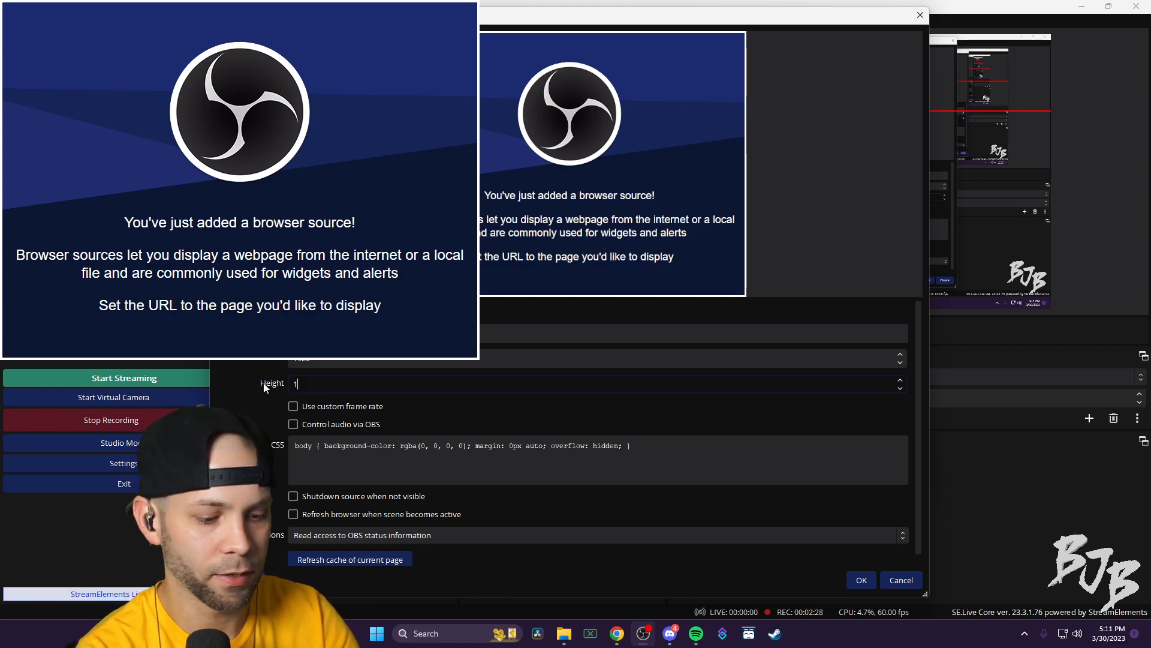
- Set the browser source height to 1080 and save its properties
{"action": "type", "text": "080"}
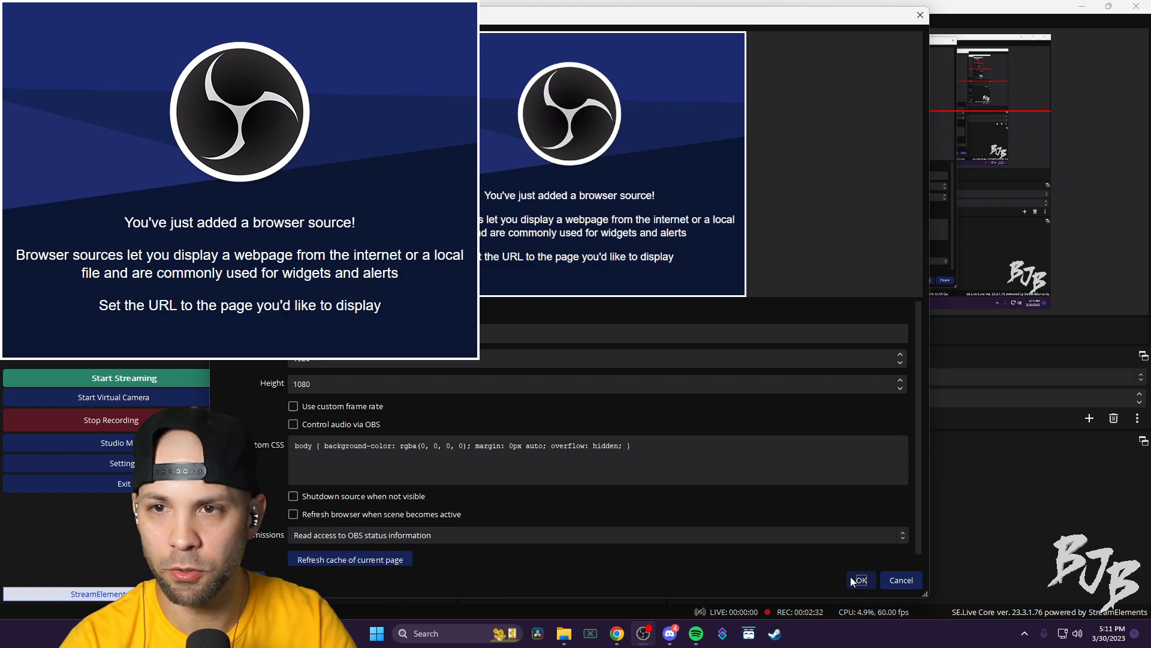
{"action": "left_click", "coordinate": [860, 579]}
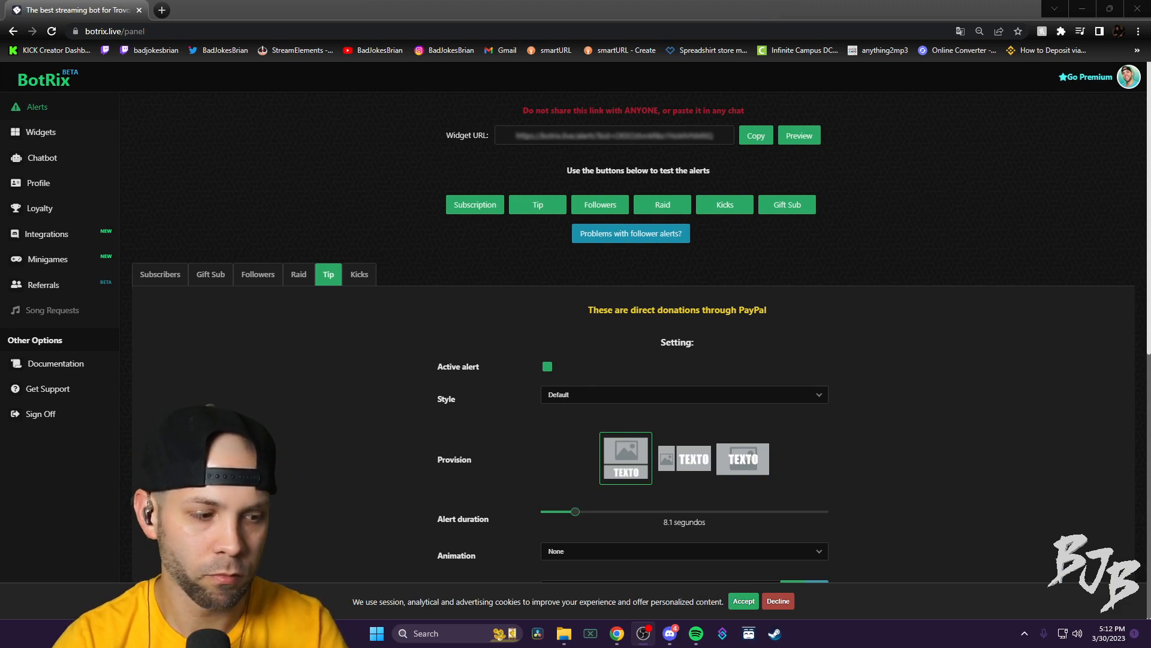
{"action": "mouse_move", "coordinate": [515, 208]}
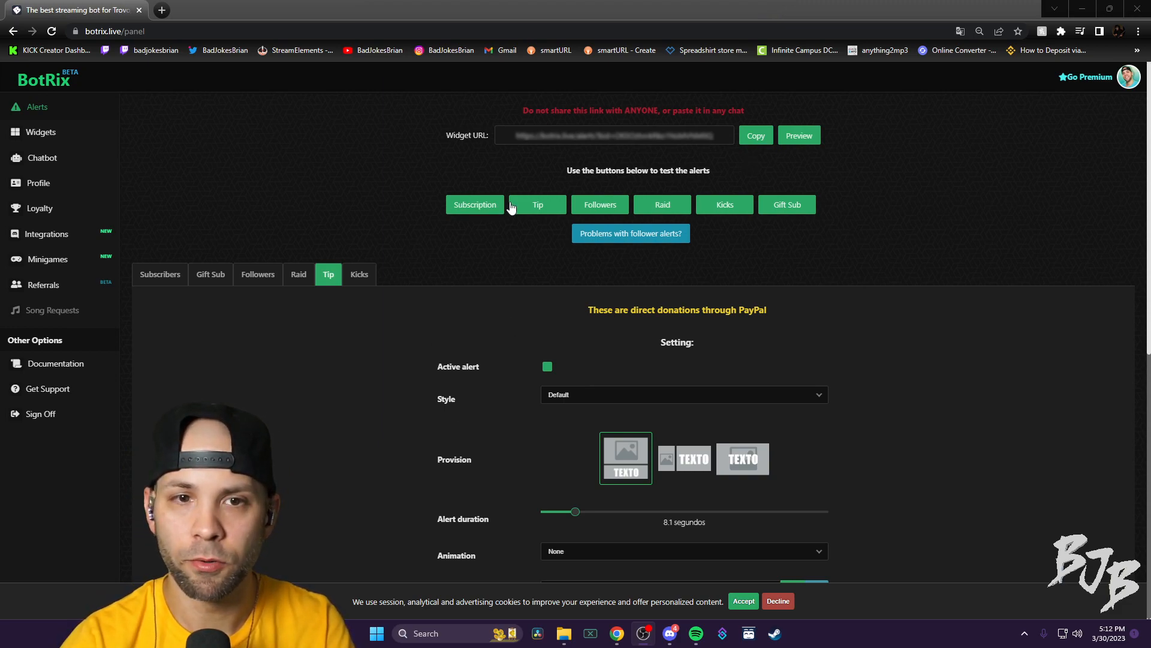
{"action": "mouse_move", "coordinate": [478, 213]}
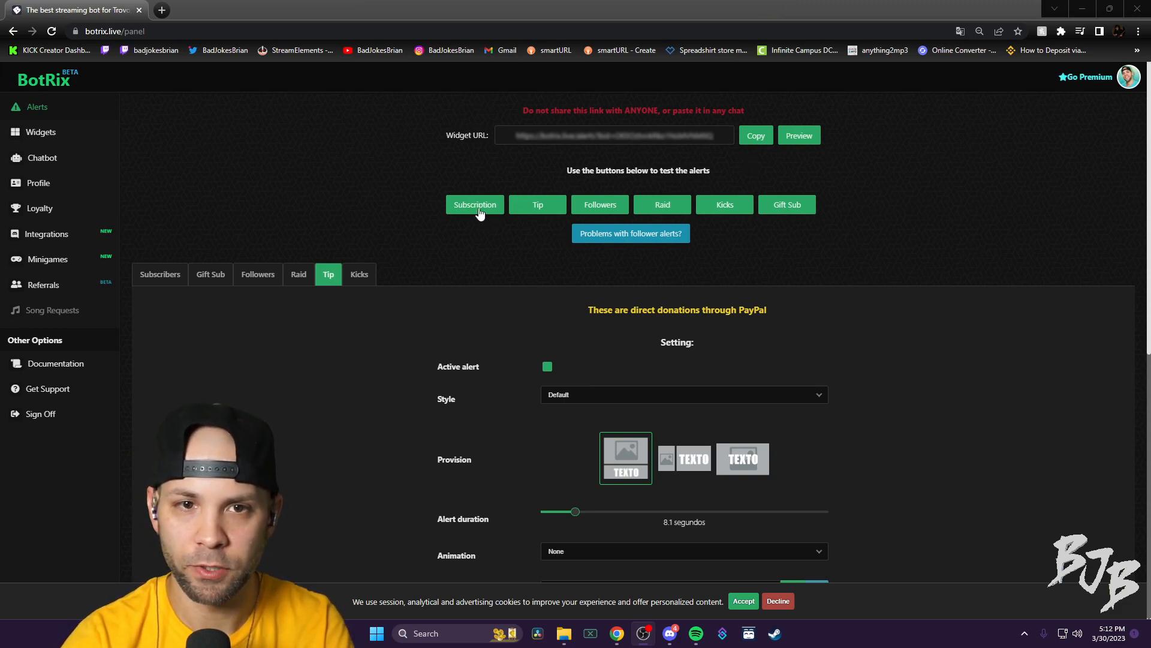
- Fire a test subscription alert showing "Thank you for subscribing x3"
{"action": "left_click", "coordinate": [474, 204]}
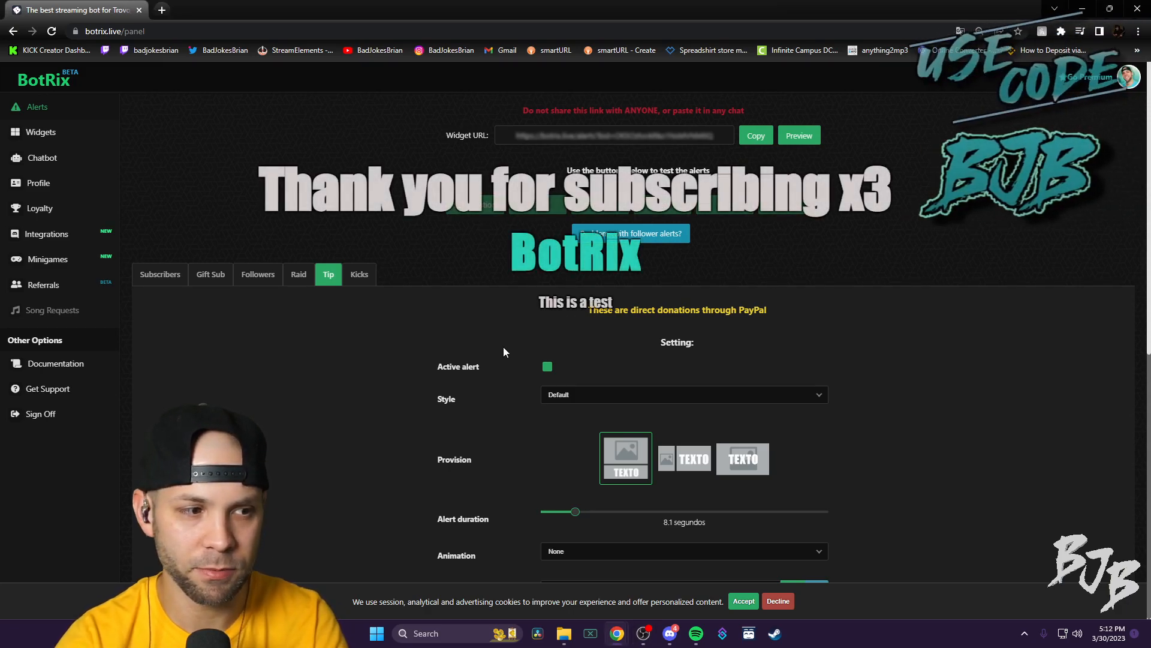